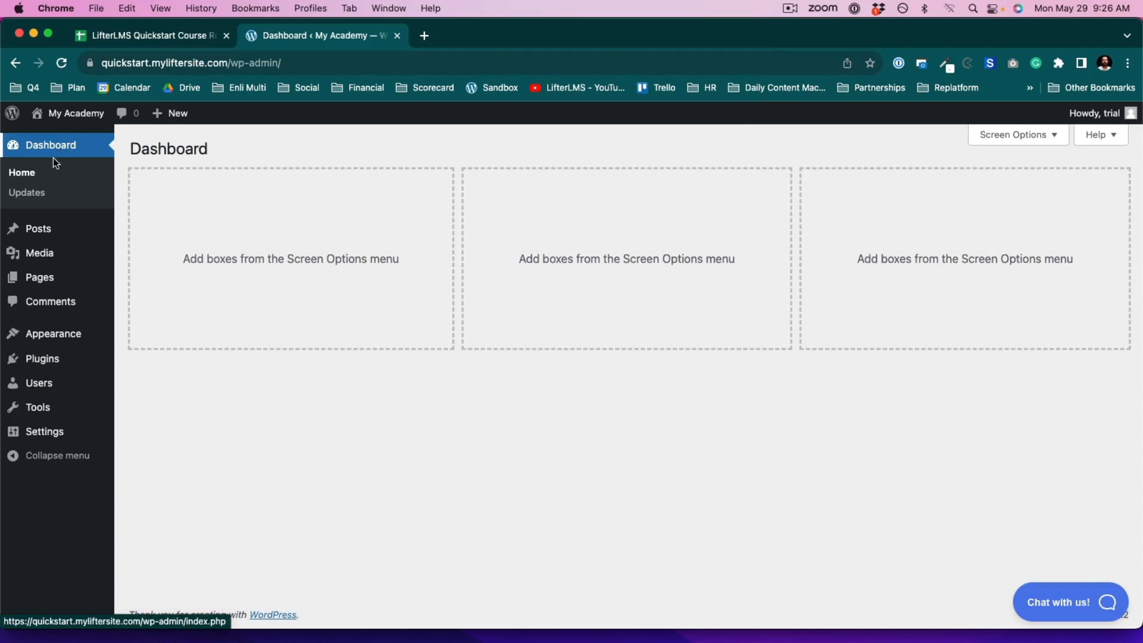
mouse_move(42, 358)
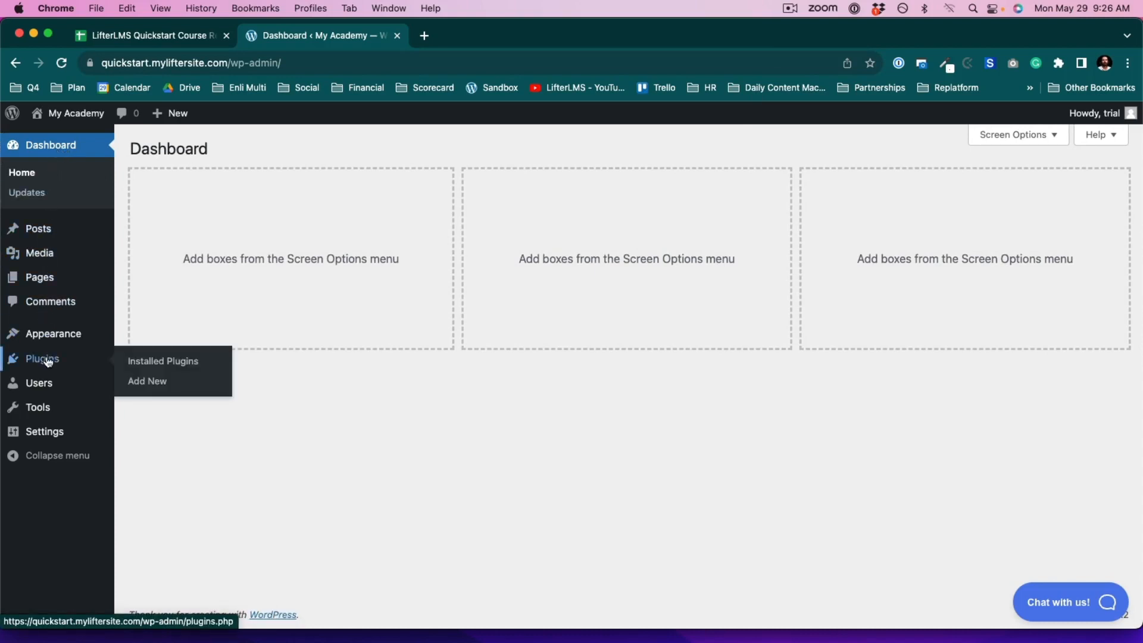
- Go from the empty Installed Plugins list to the Add Plugins page
click(162, 361)
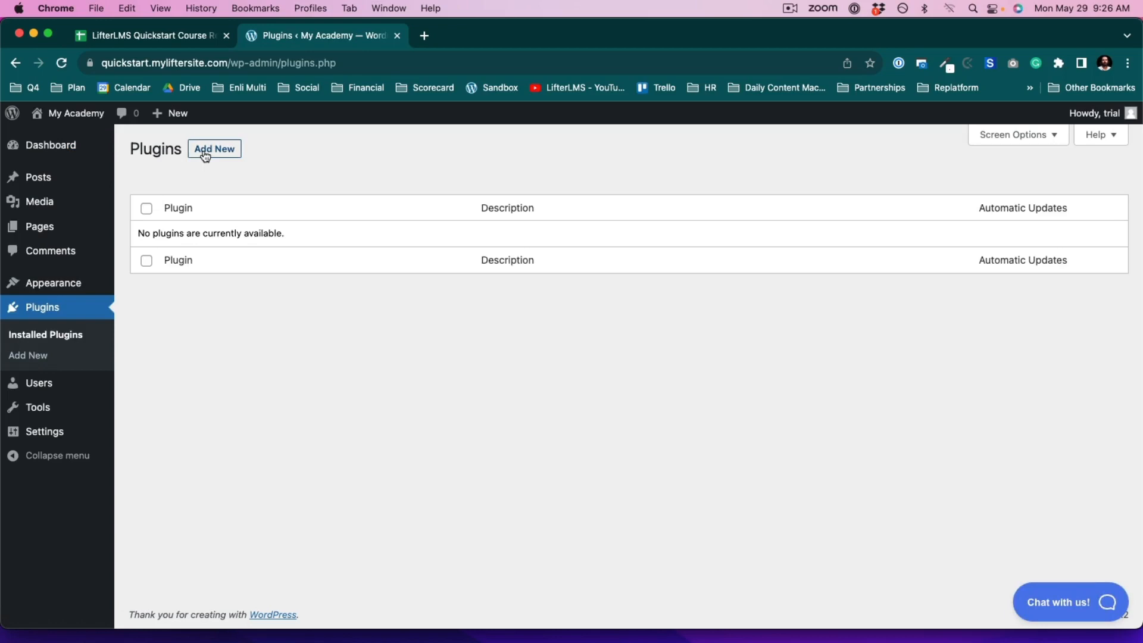
click(214, 149)
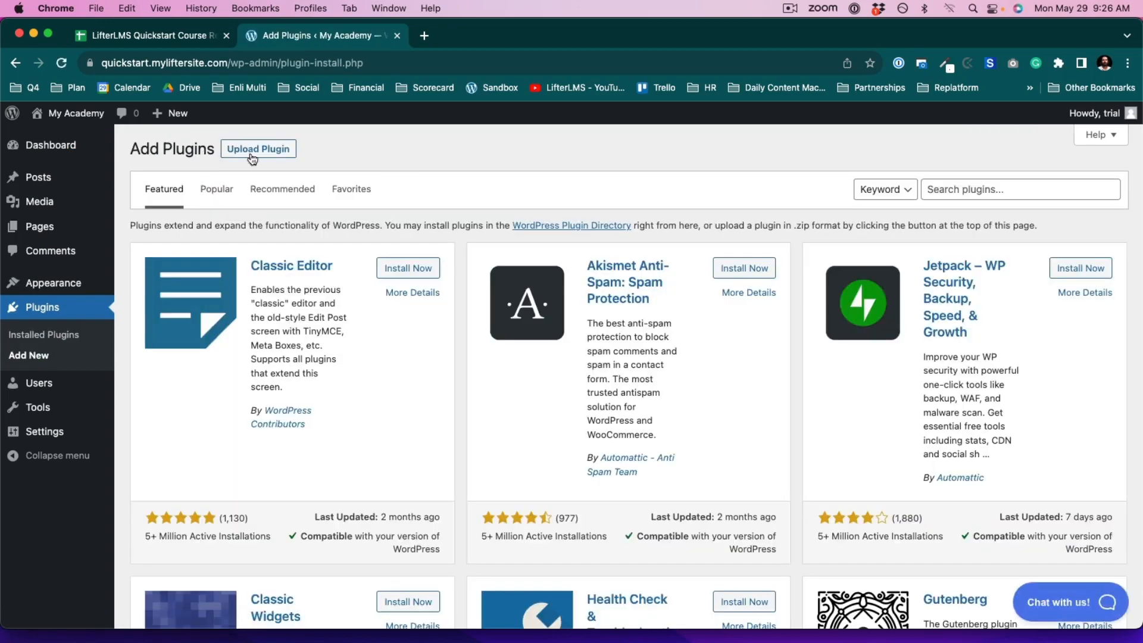
- Search for 'LifterLMS', then install and activate the LifterLMS plugin
click(1020, 189)
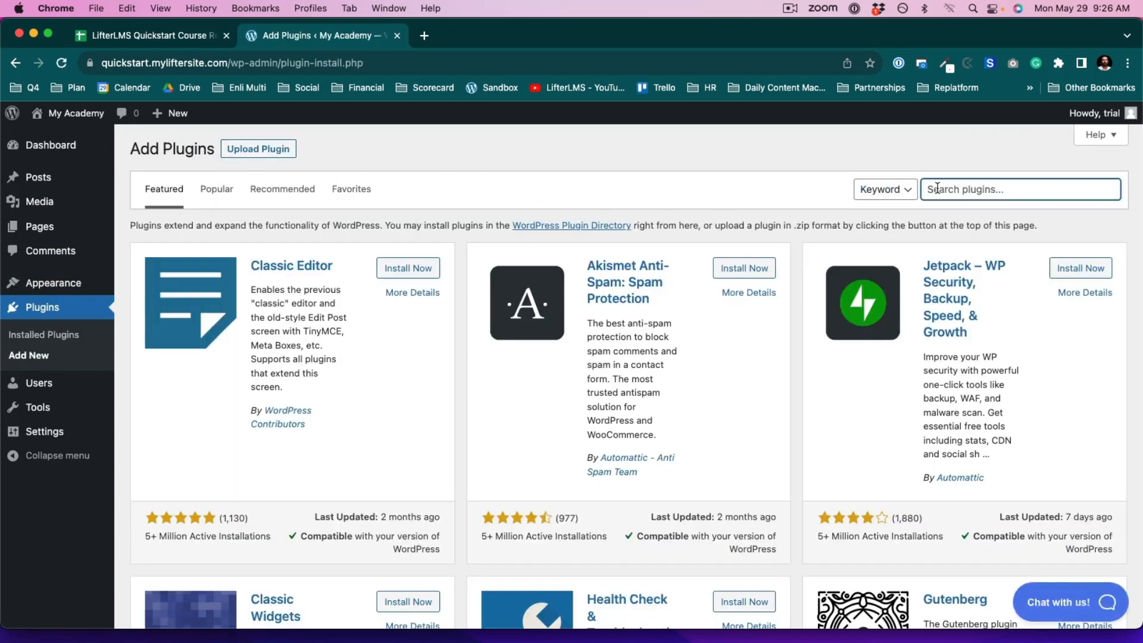
text(LifterLMS)
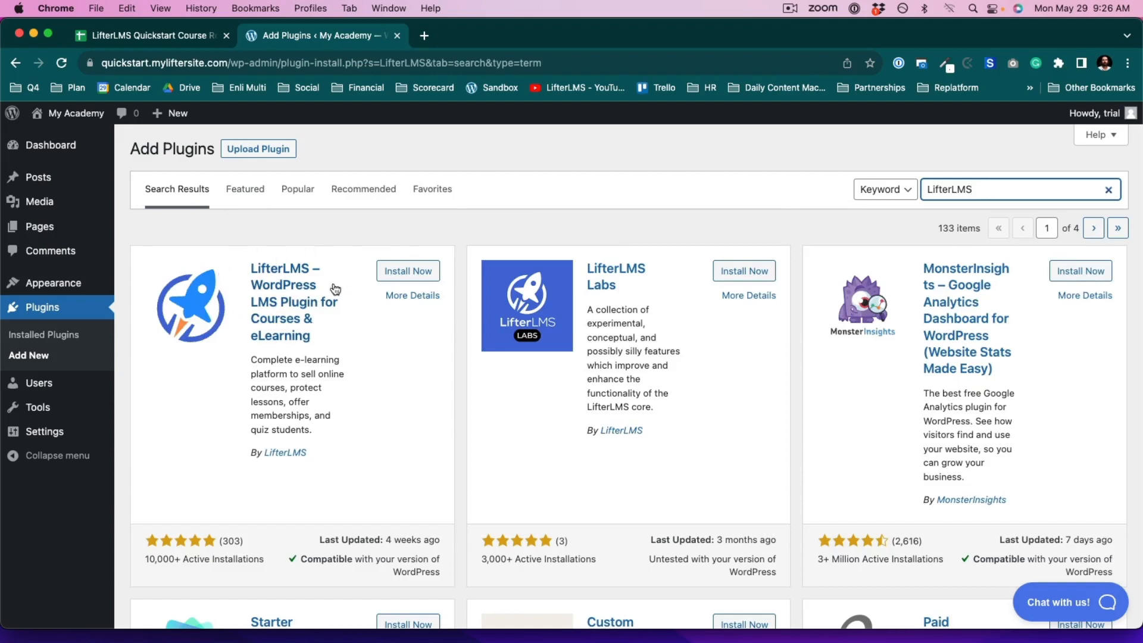
click(407, 271)
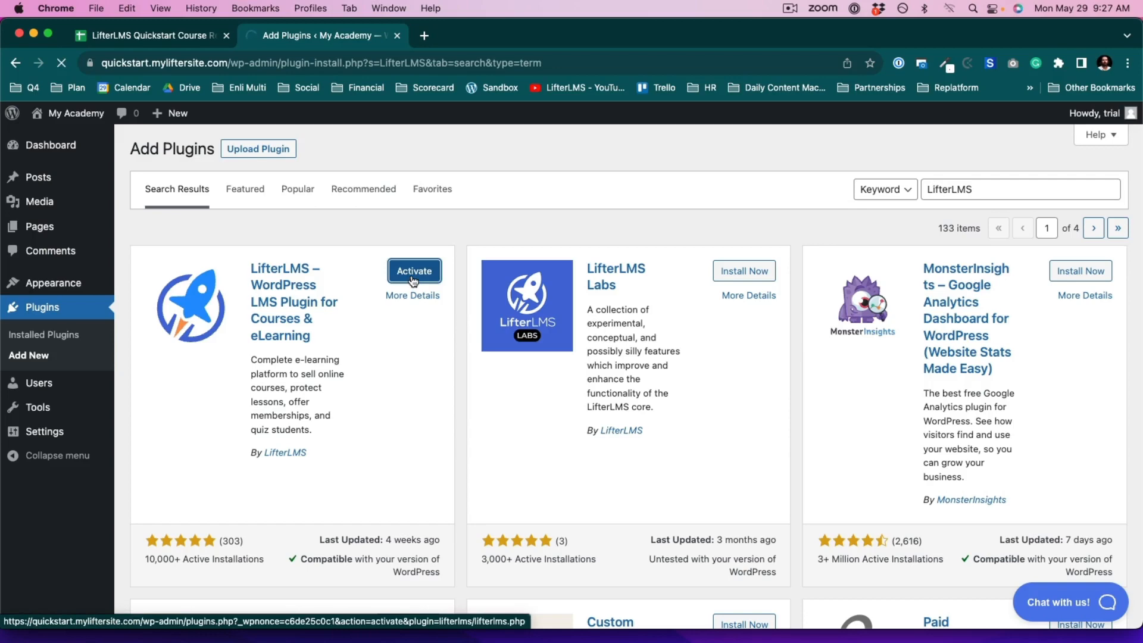
click(414, 272)
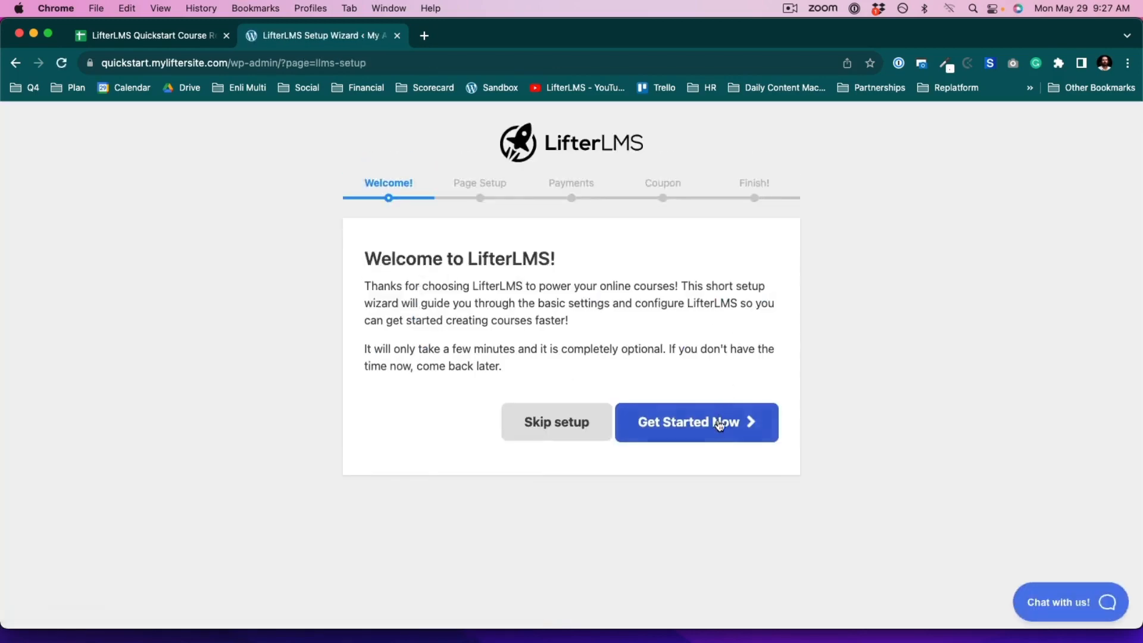
- Begin the LifterLMS wizard and save the default catalog, checkout and dashboard pages
click(696, 422)
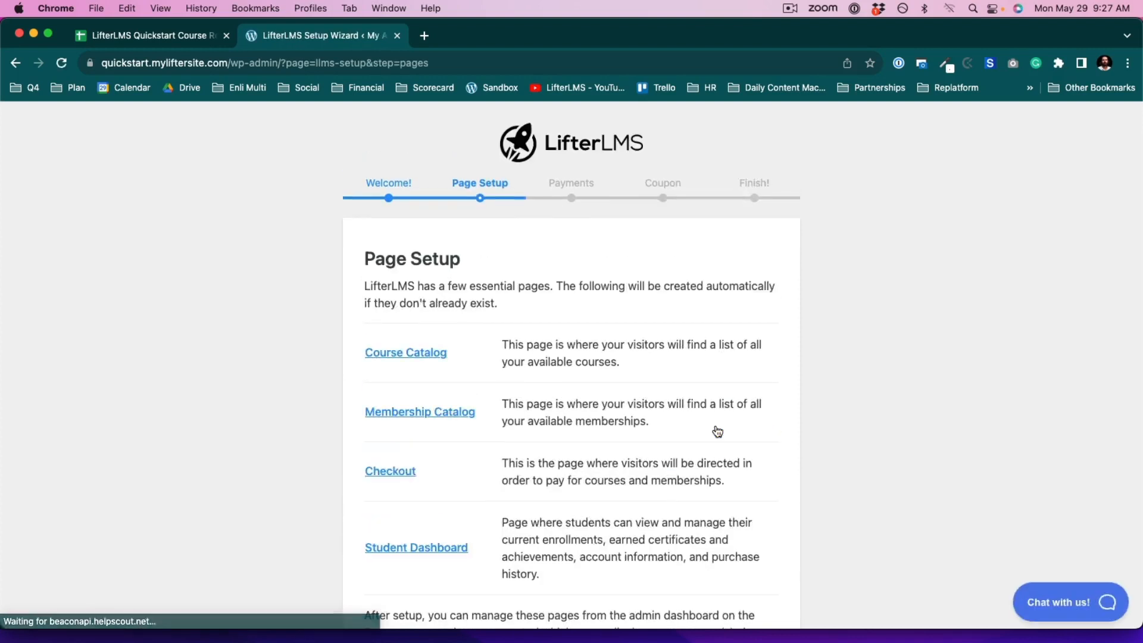
scroll(down, 3)
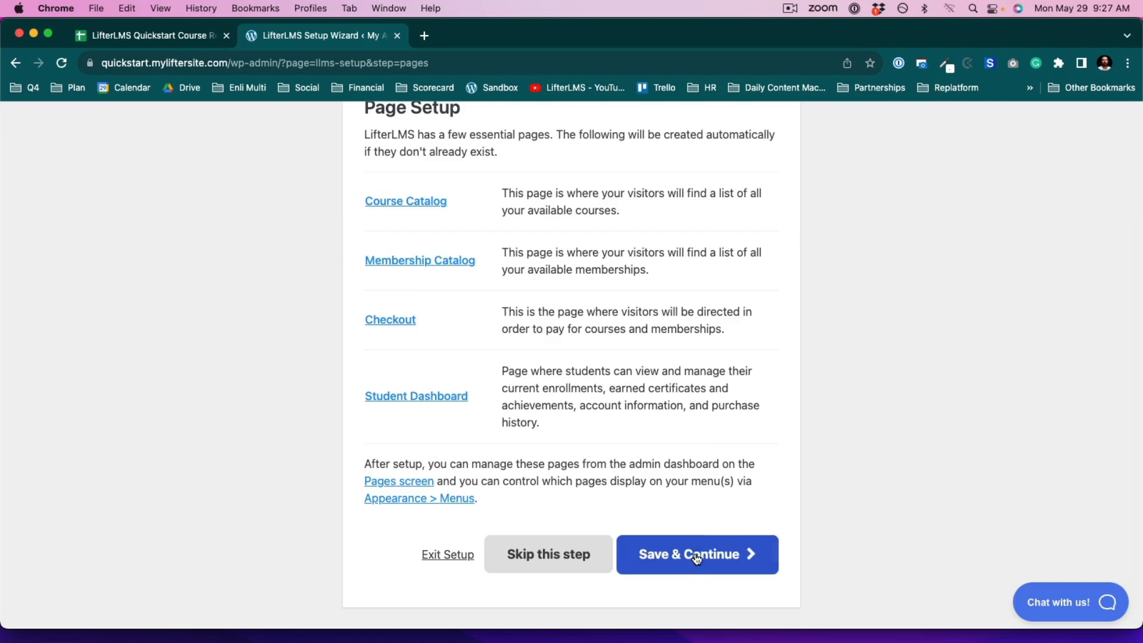
click(696, 555)
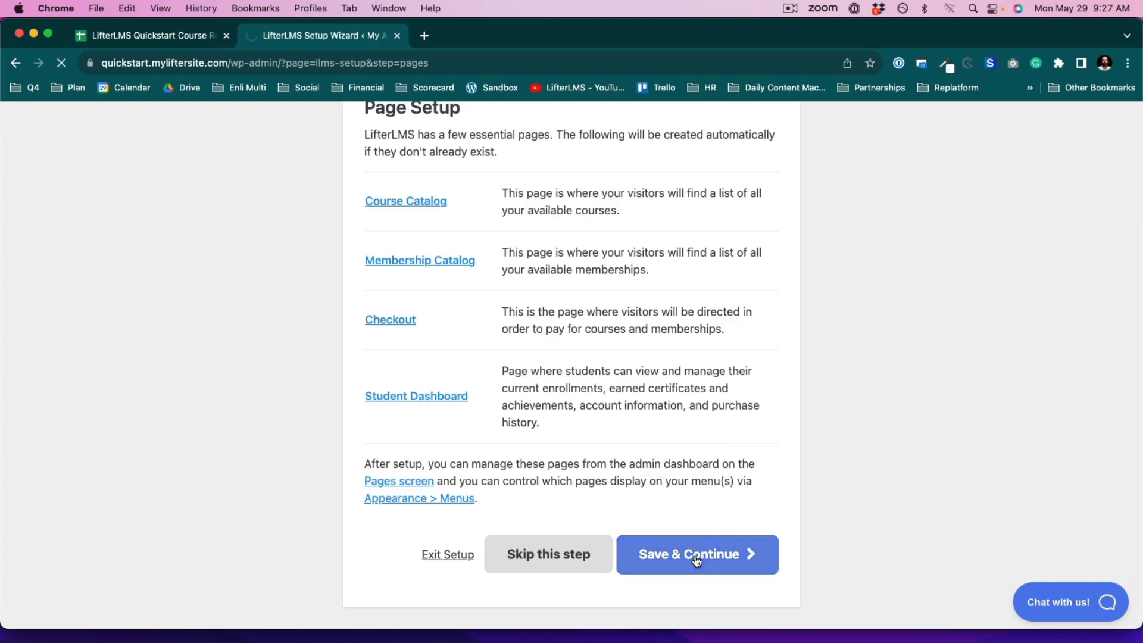
click(695, 554)
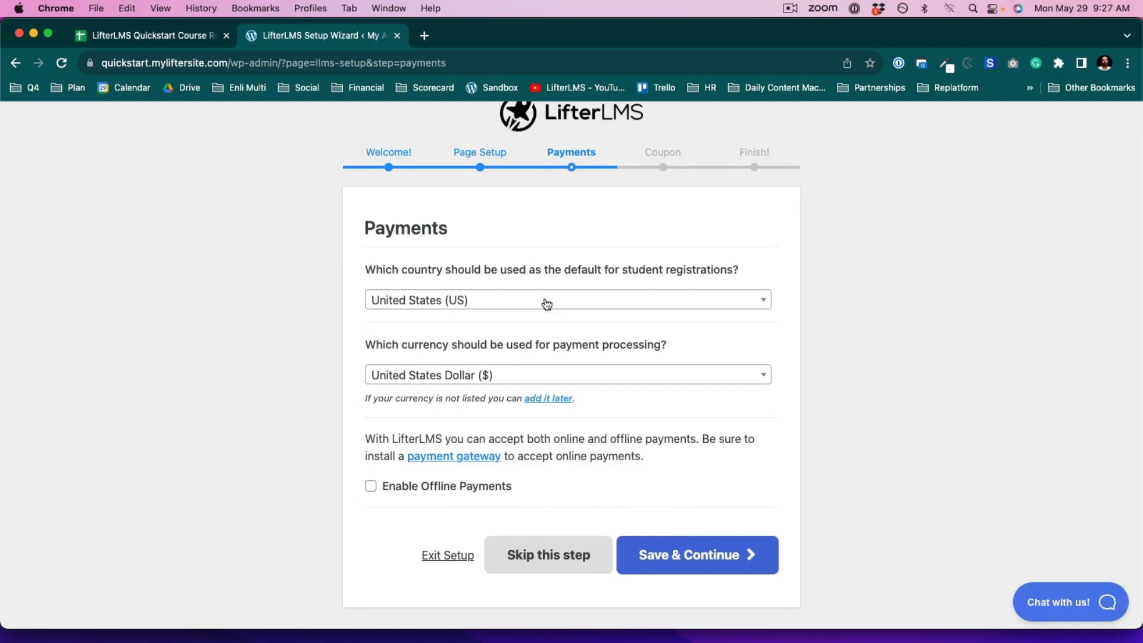
mouse_move(372, 490)
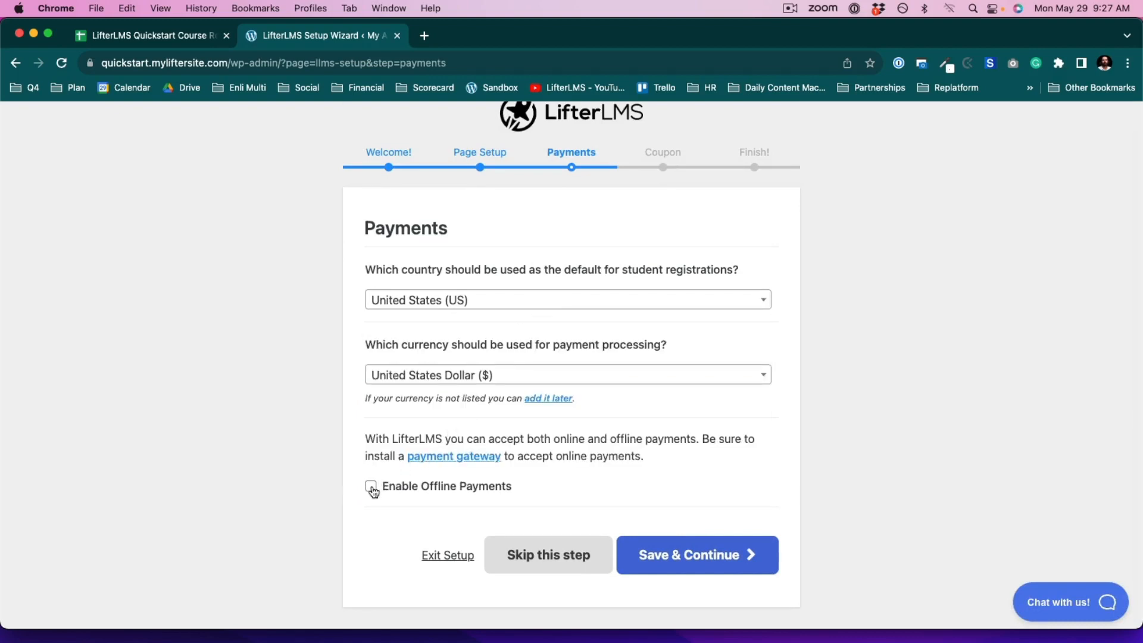
- Enable offline payments with United States and US dollar defaults, and save
click(371, 487)
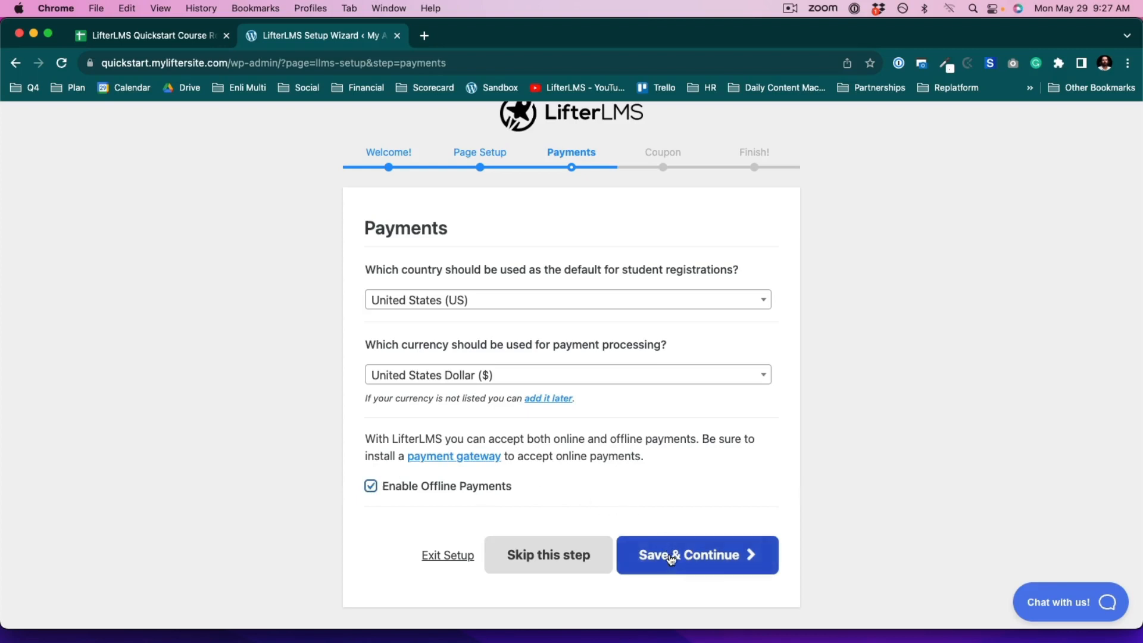
click(697, 555)
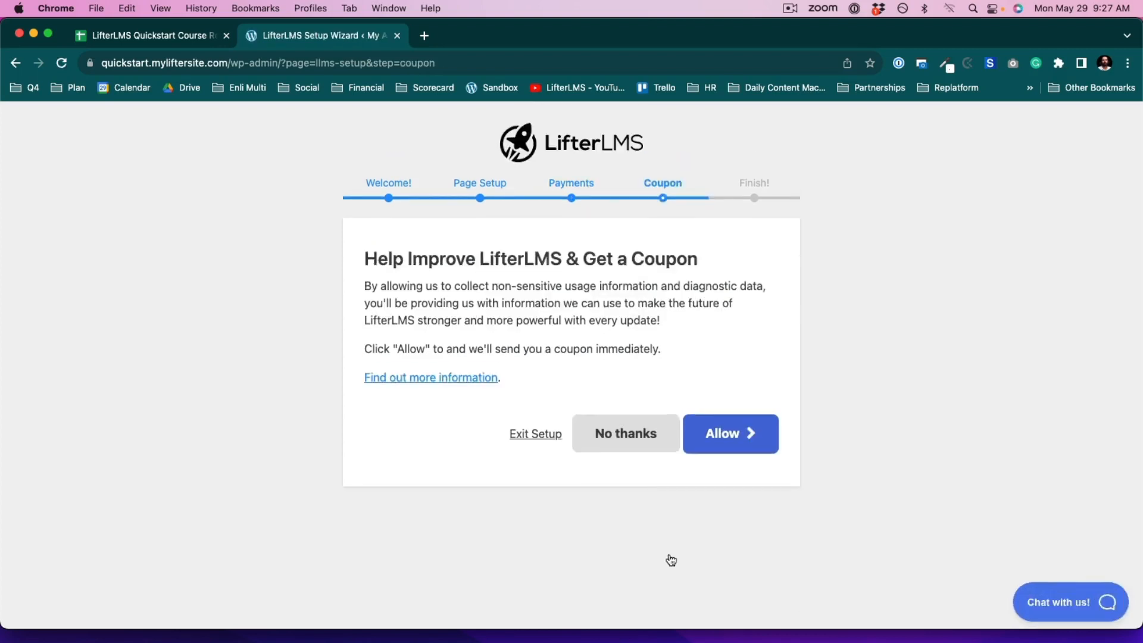
mouse_move(735, 331)
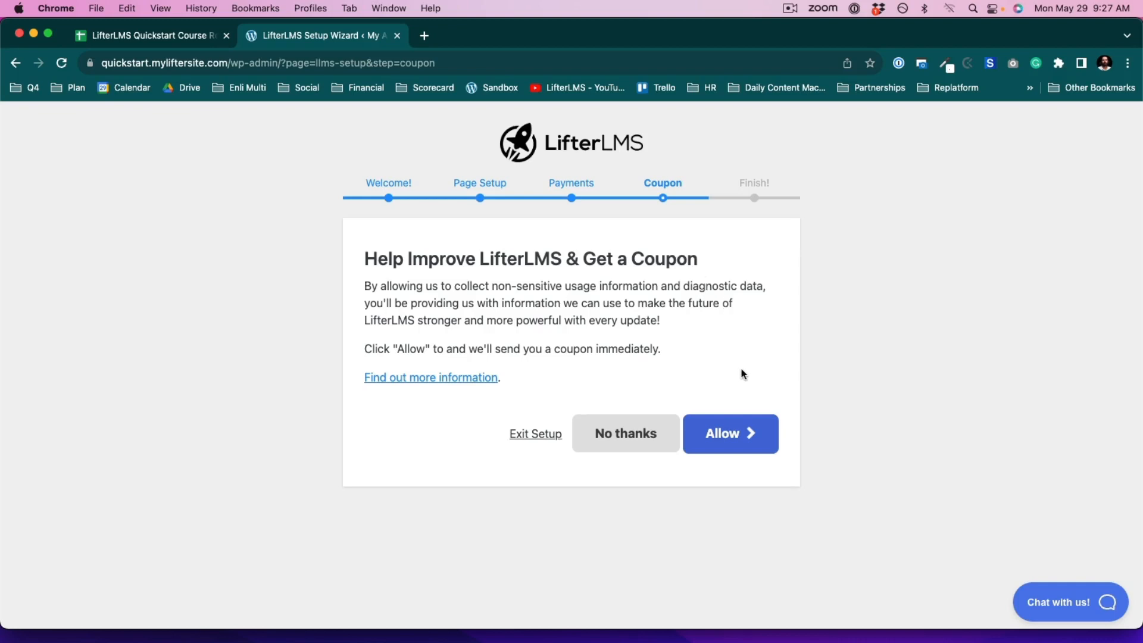
mouse_move(694, 360)
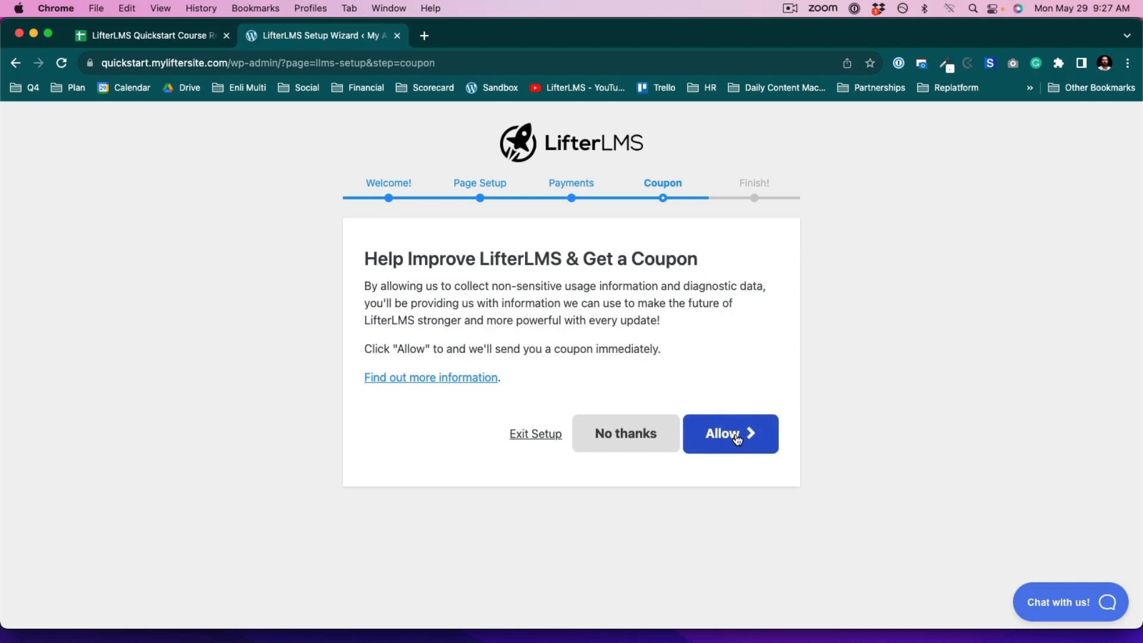
- Allow LifterLMS usage tracking on the Coupon step to reach Setup Complete
click(730, 433)
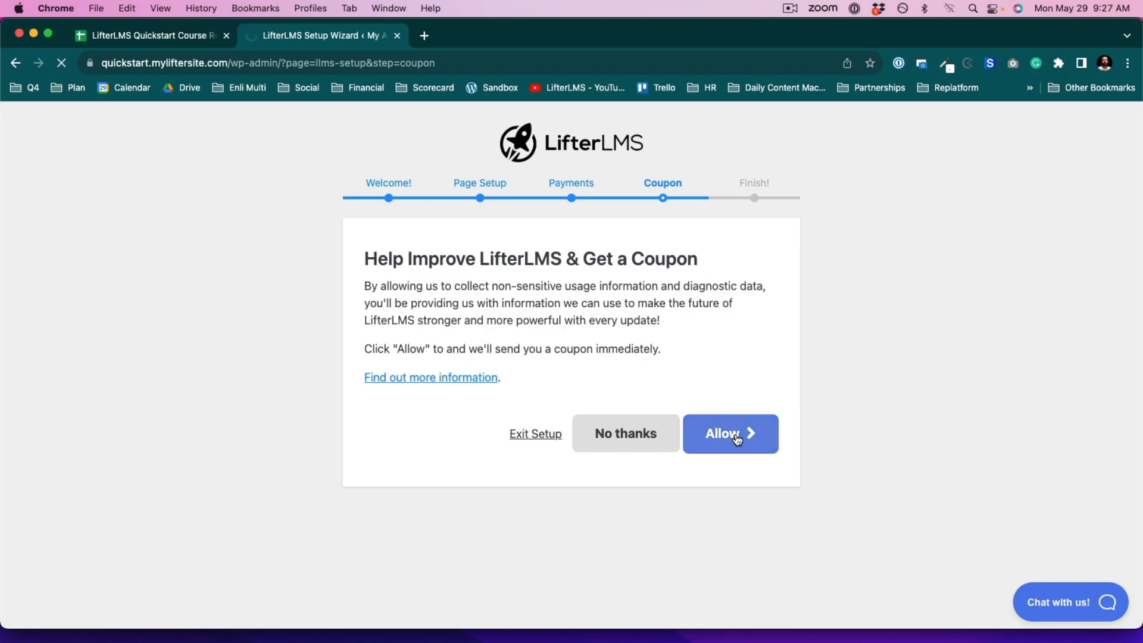
click(730, 434)
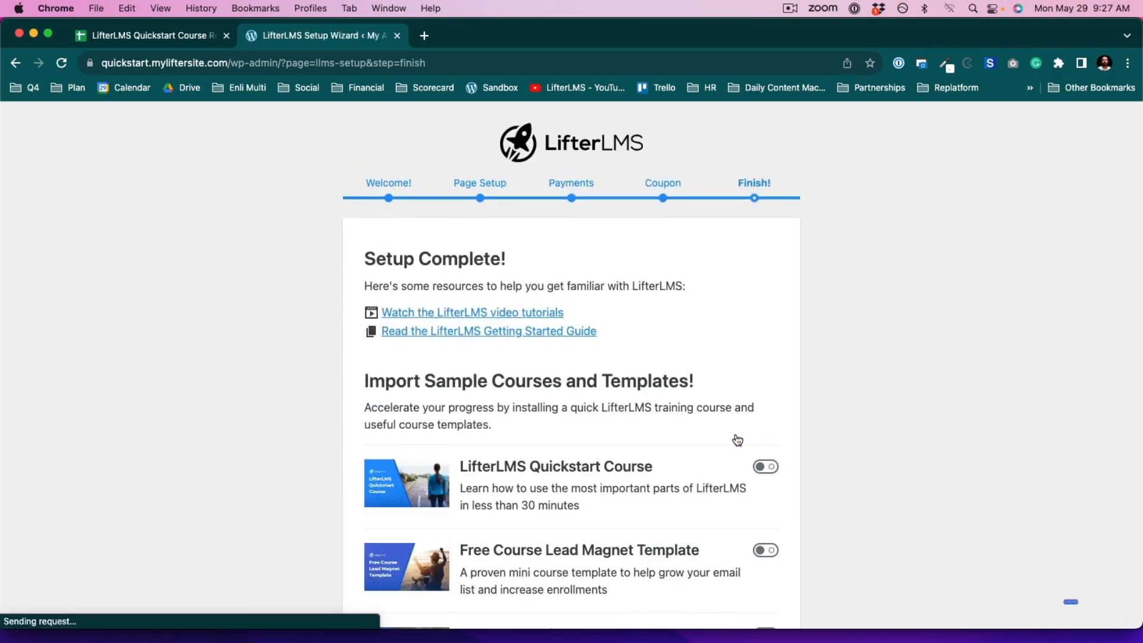
- Import Quickstart Course, Free Course Lead Magnet Template and Course Template samples
scroll(down, 3)
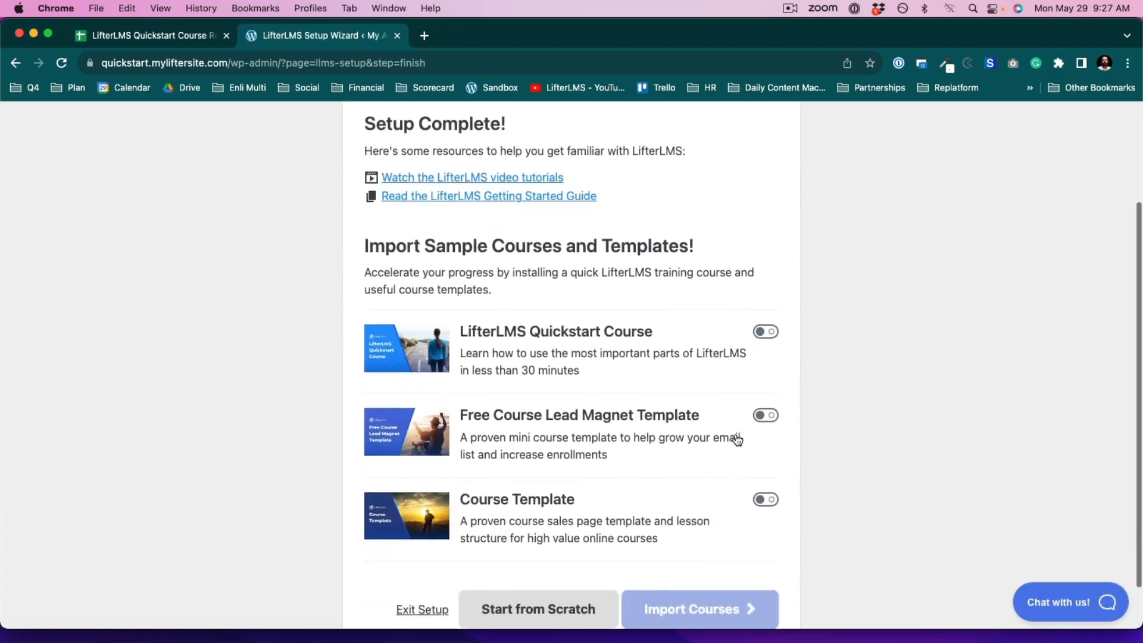
scroll(down, 3)
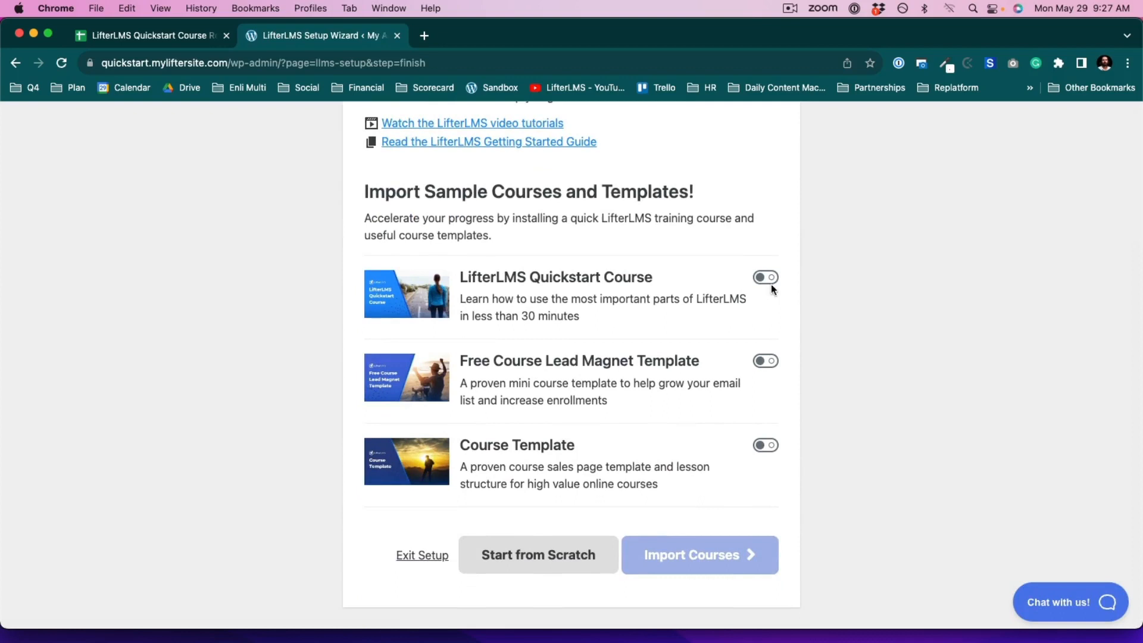
click(766, 361)
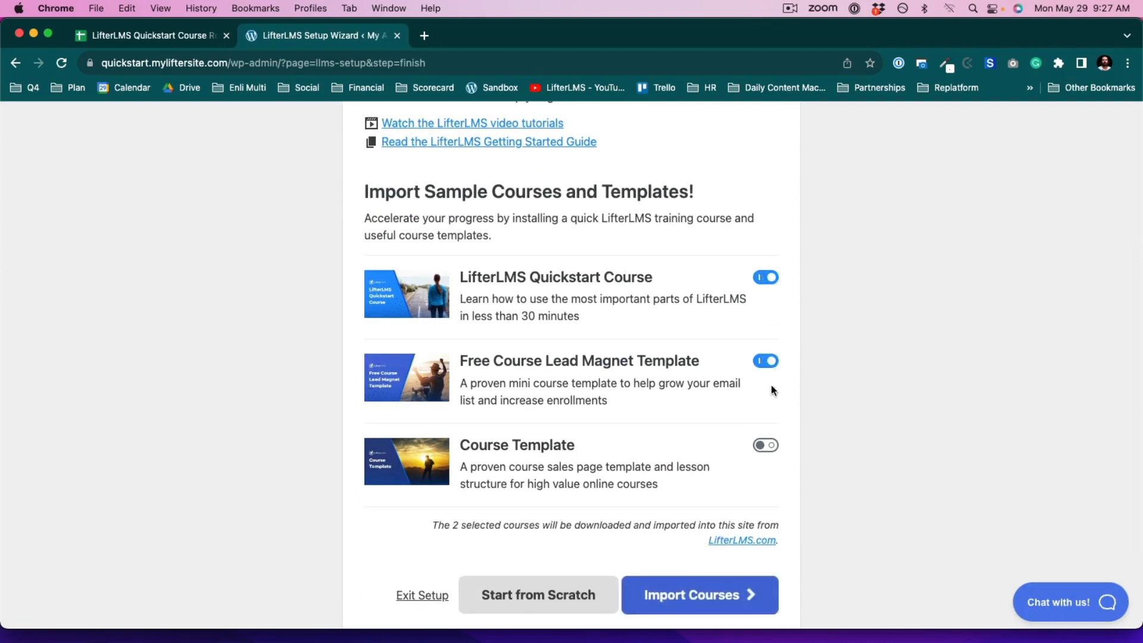
click(766, 445)
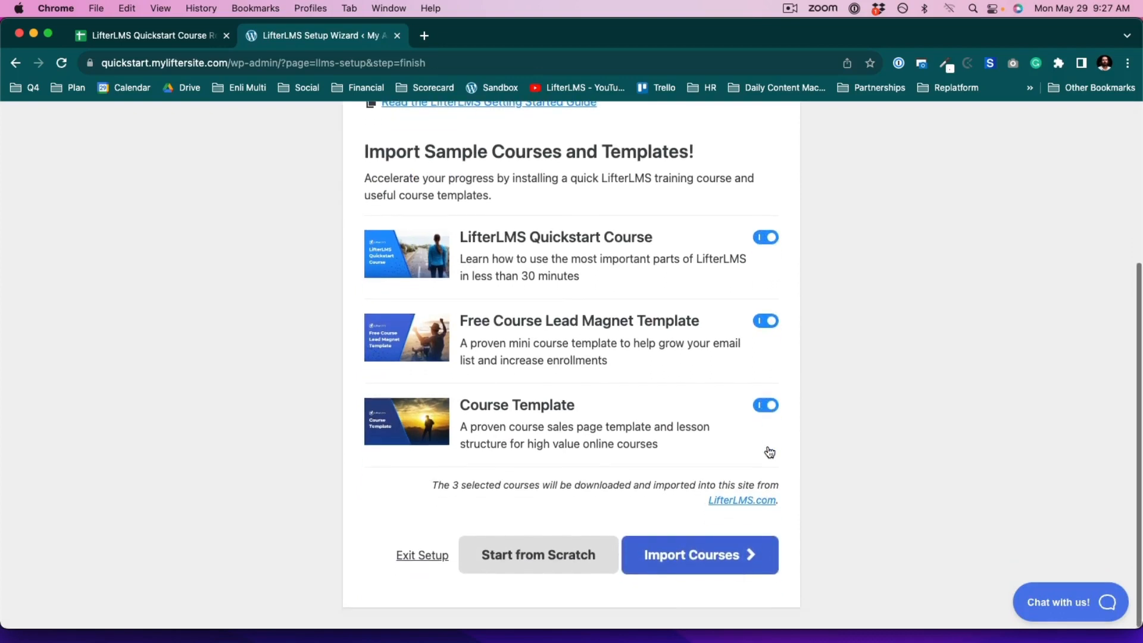
click(698, 555)
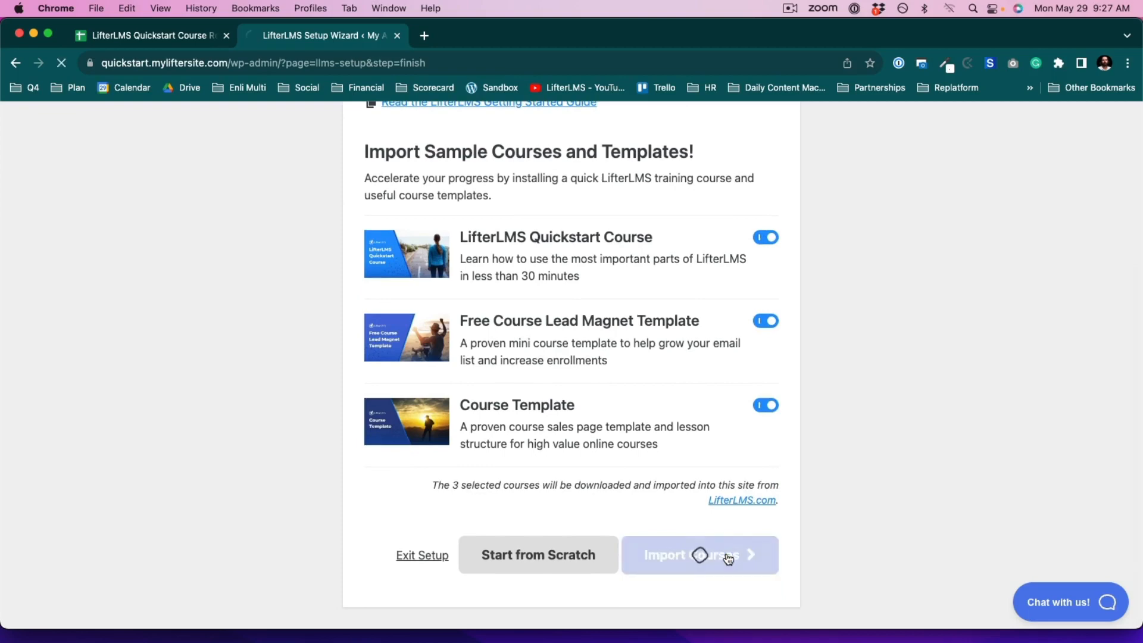
click(699, 555)
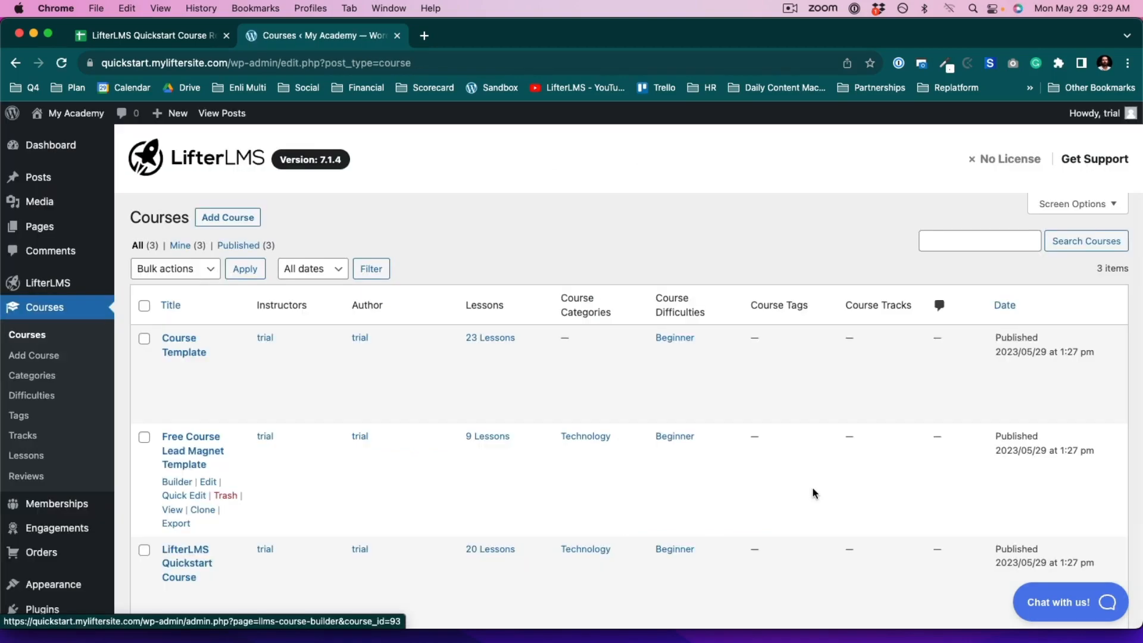